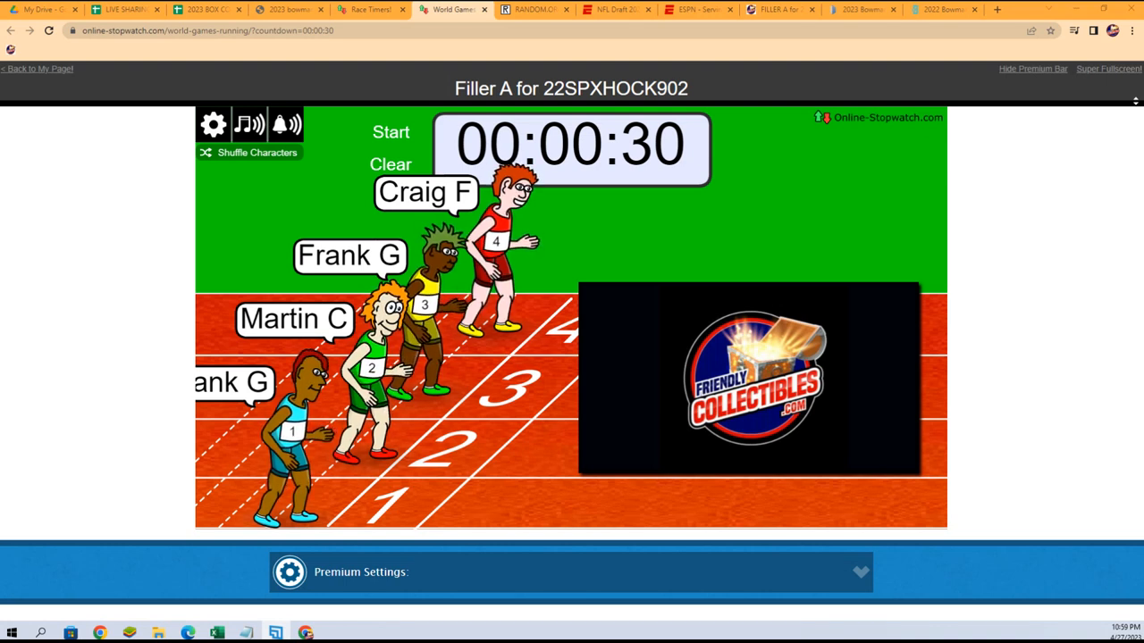
mouse_move(618, 293)
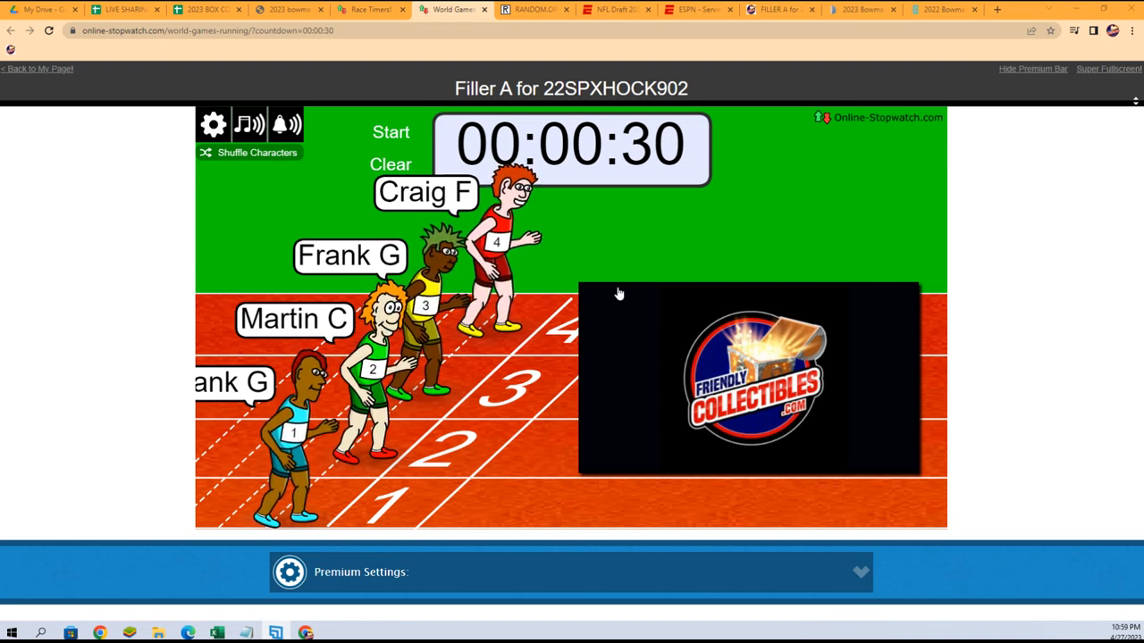
- Shuffle the runners into new lanes and start the race with its 30-second countdown
click(258, 152)
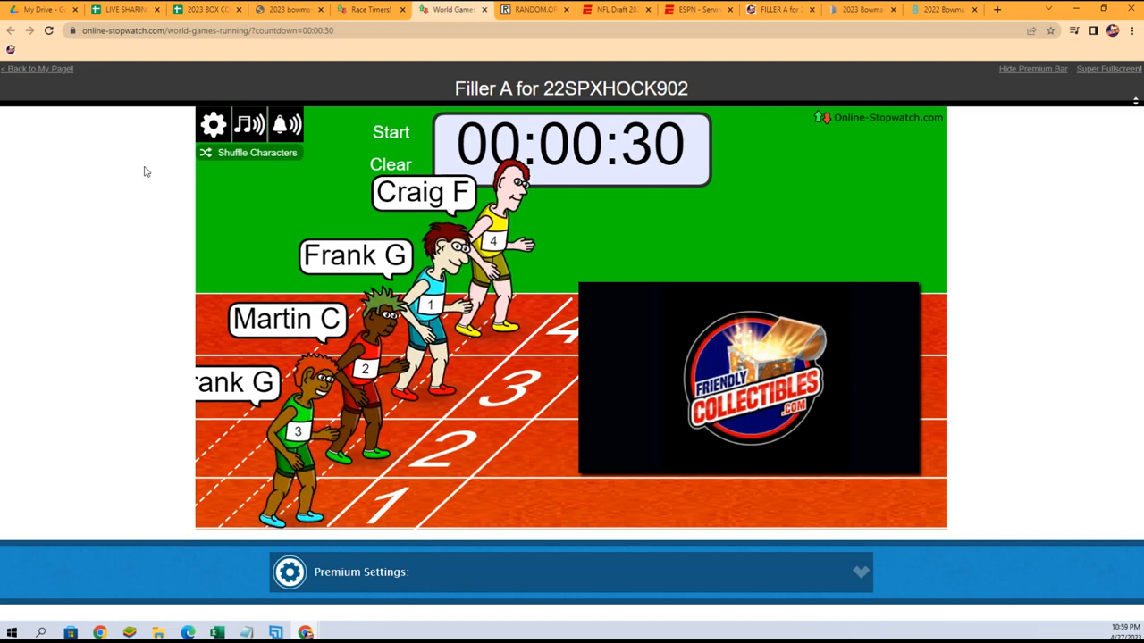
click(389, 132)
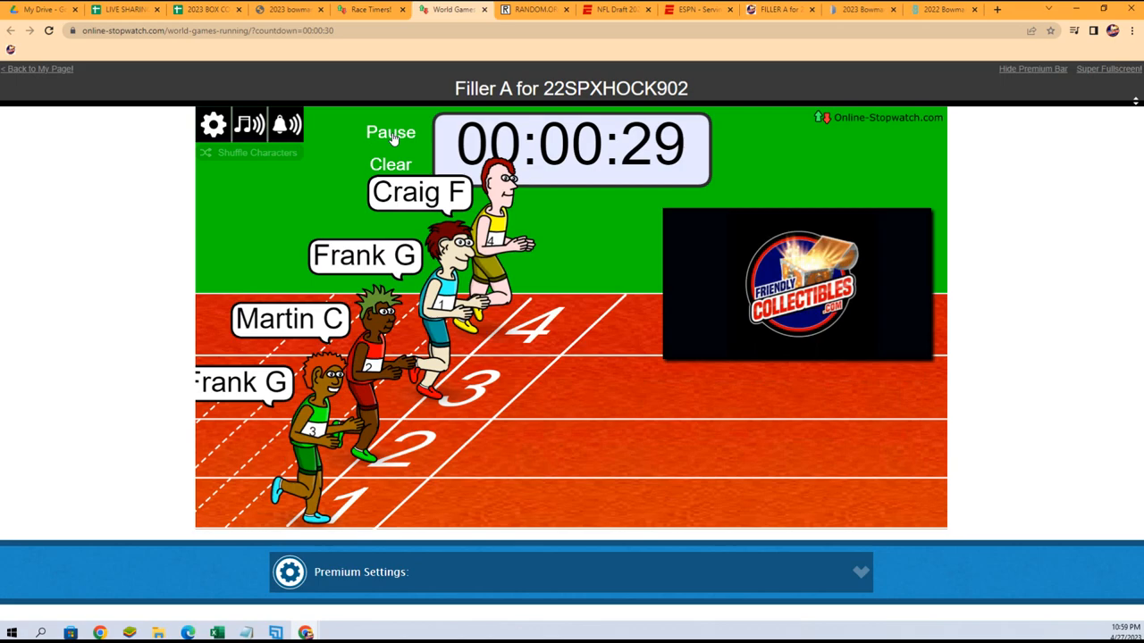